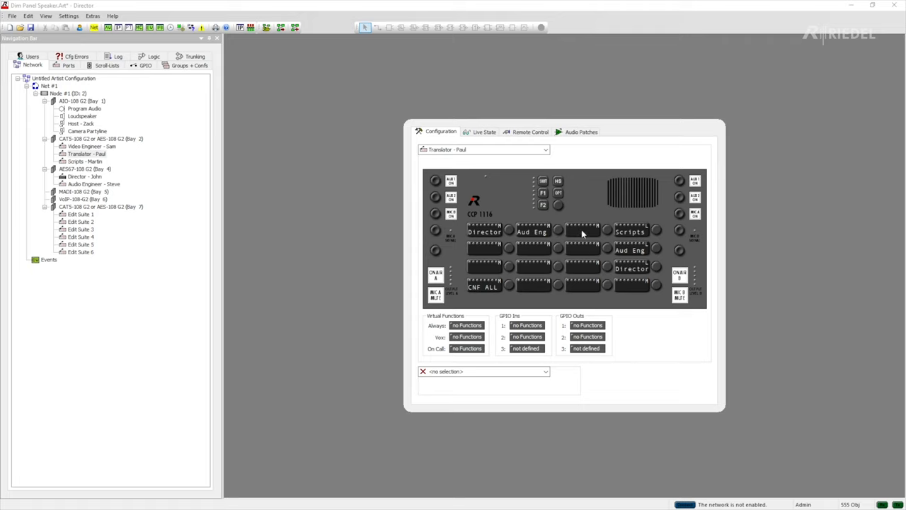
Step: Add a Dim Panel Speaker function to the empty key 3 on Translator - Paul's panel
right_click(582, 232)
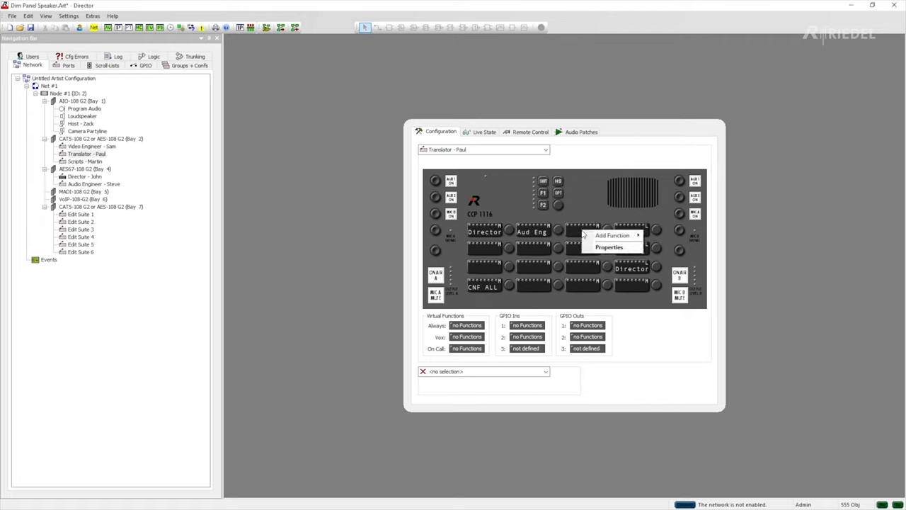
left_click(612, 234)
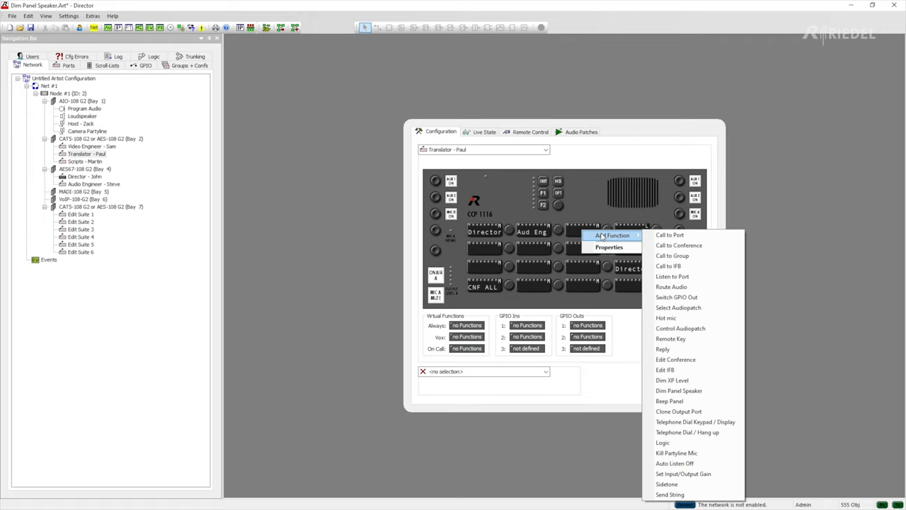
mouse_move(715, 369)
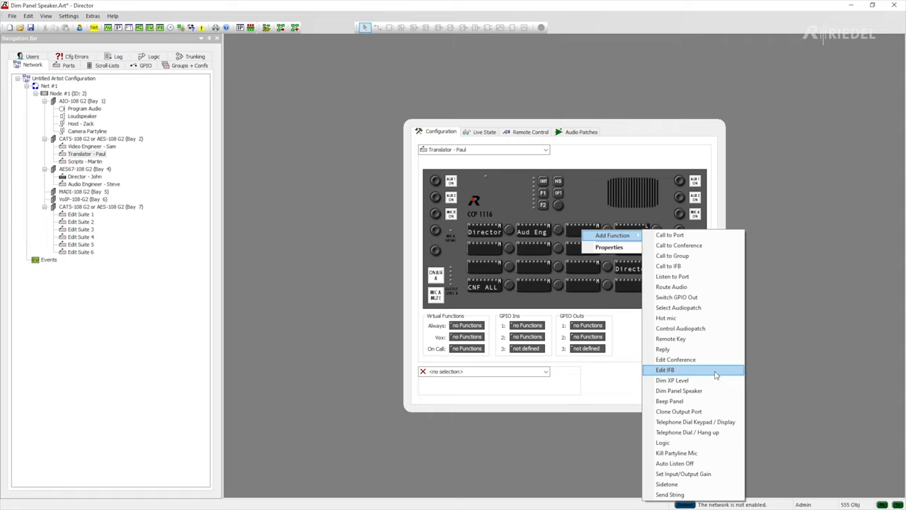
mouse_move(712, 390)
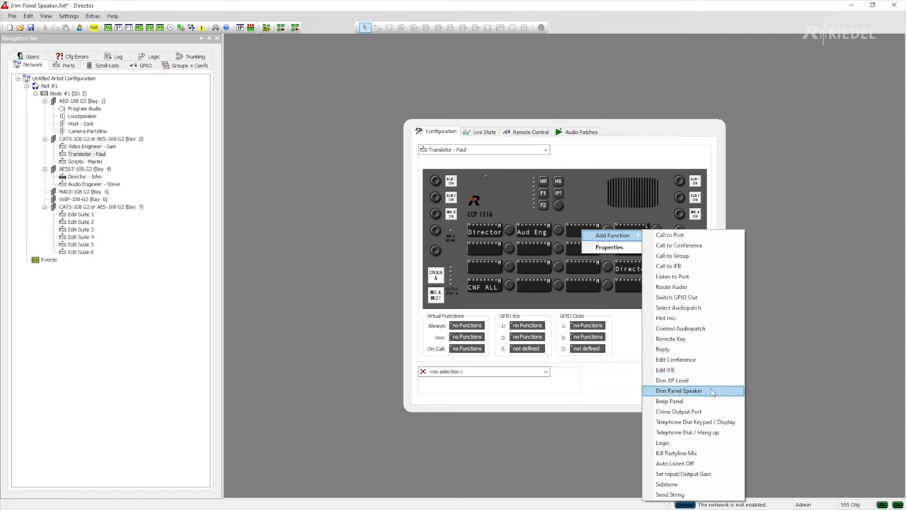
left_click(679, 389)
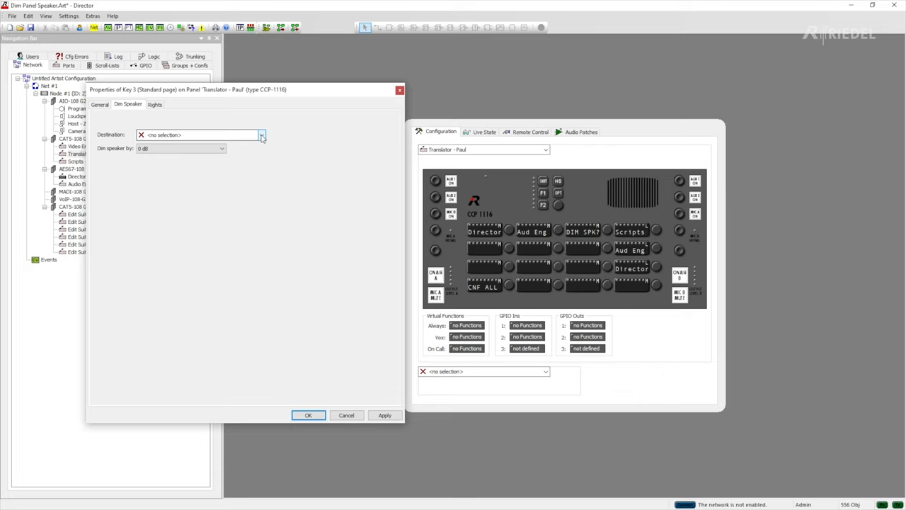
Step: Set the dim destination to Scripts - Martin with a -9 dB dim level
left_click(261, 134)
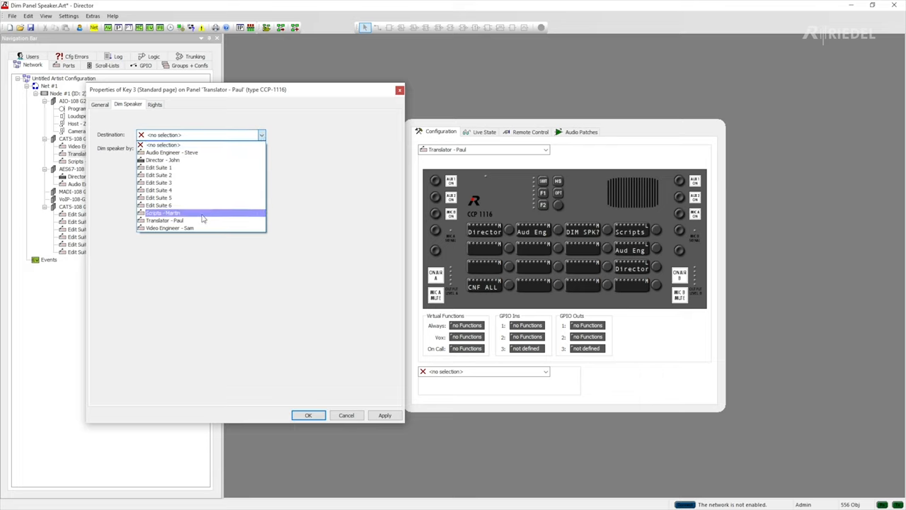
left_click(162, 213)
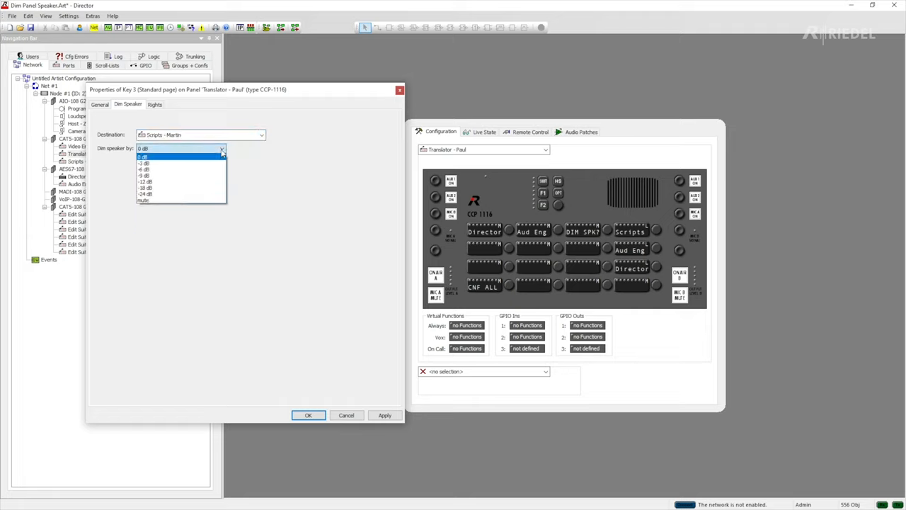
mouse_move(203, 176)
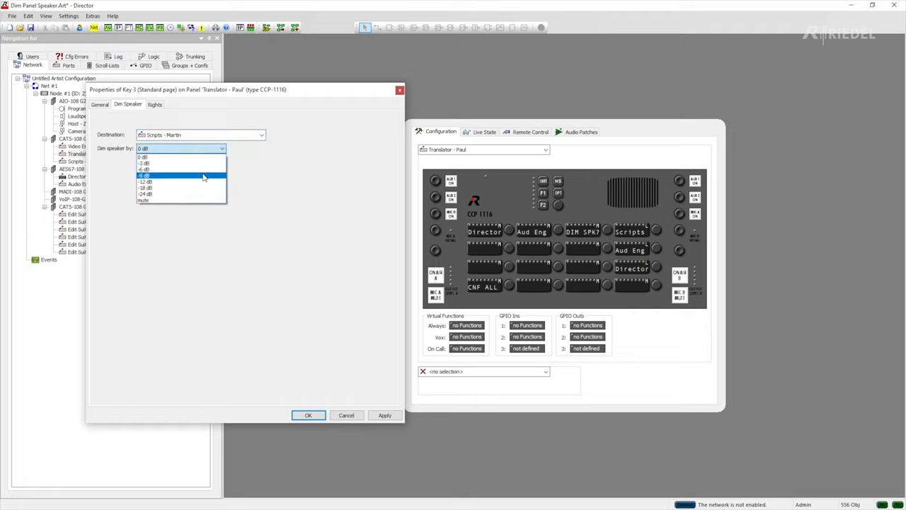
left_click(144, 176)
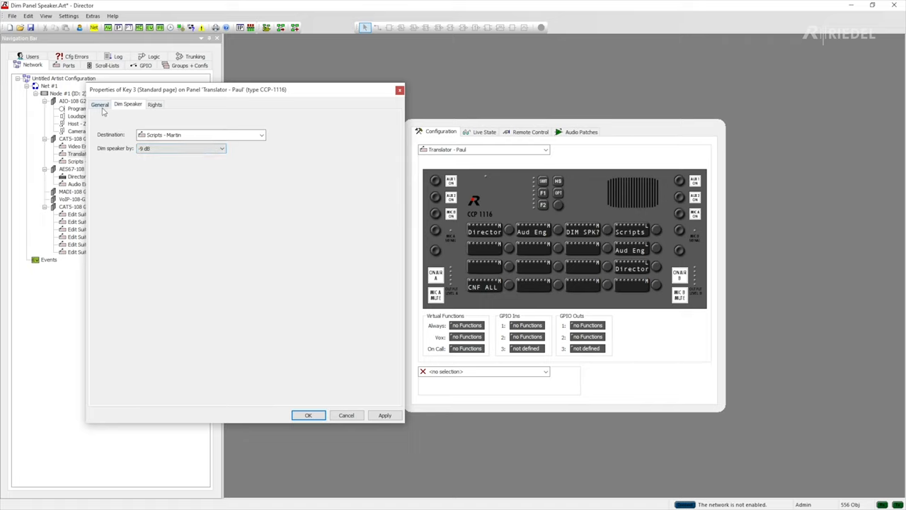
Step: Turn off automatic labelling, rename the key 'DIM Mart', and confirm
left_click(99, 104)
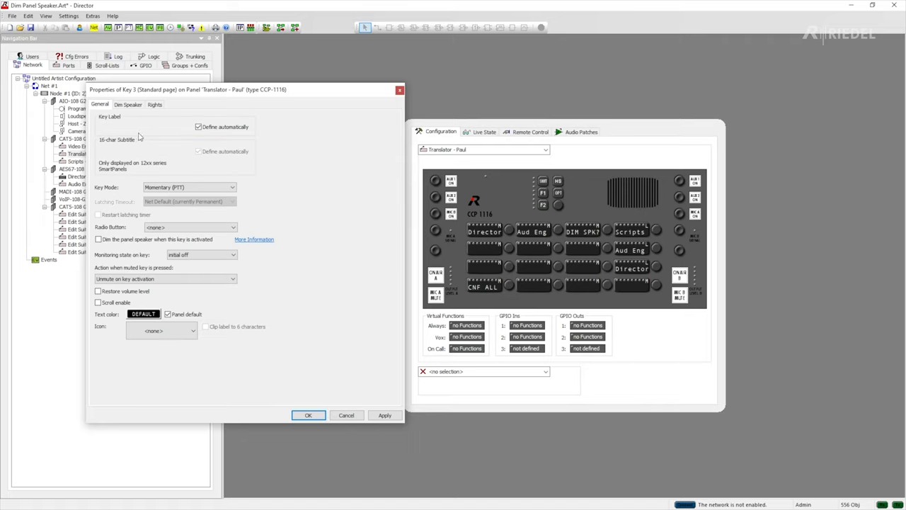
left_click(199, 127)
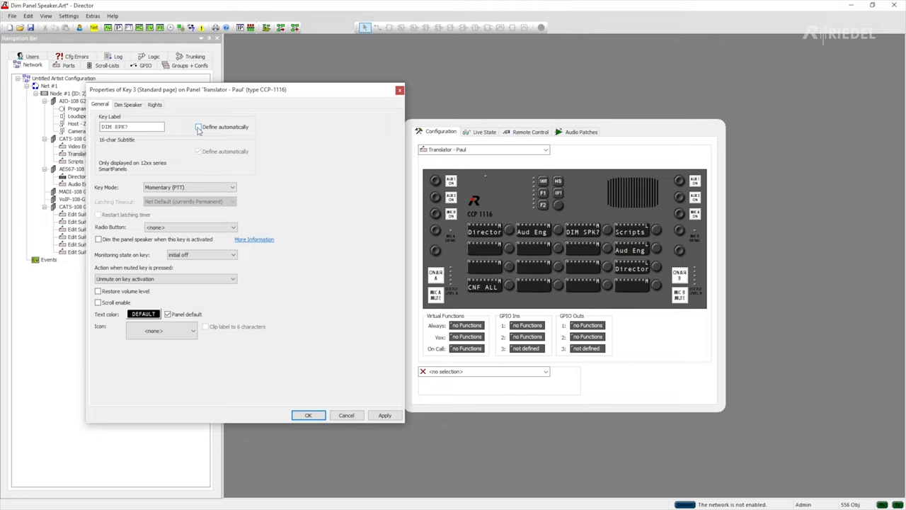
triple_click(131, 127)
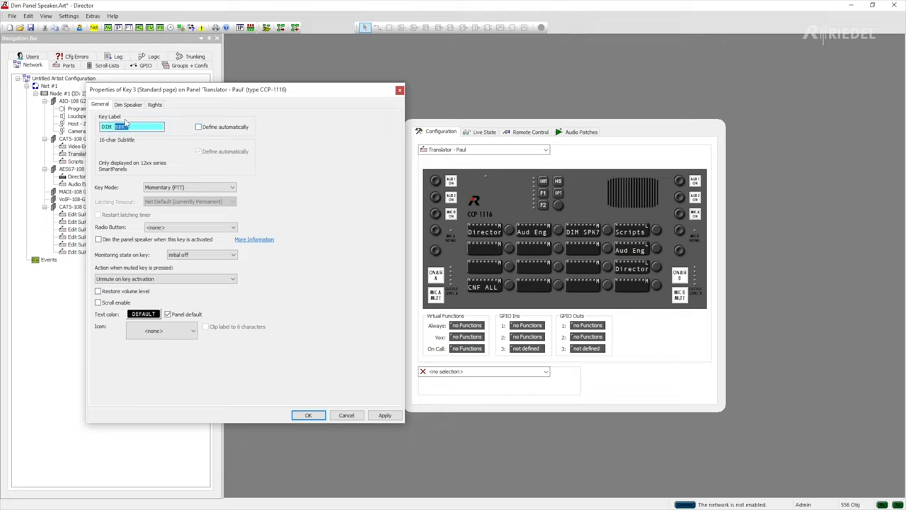
type("Mart")
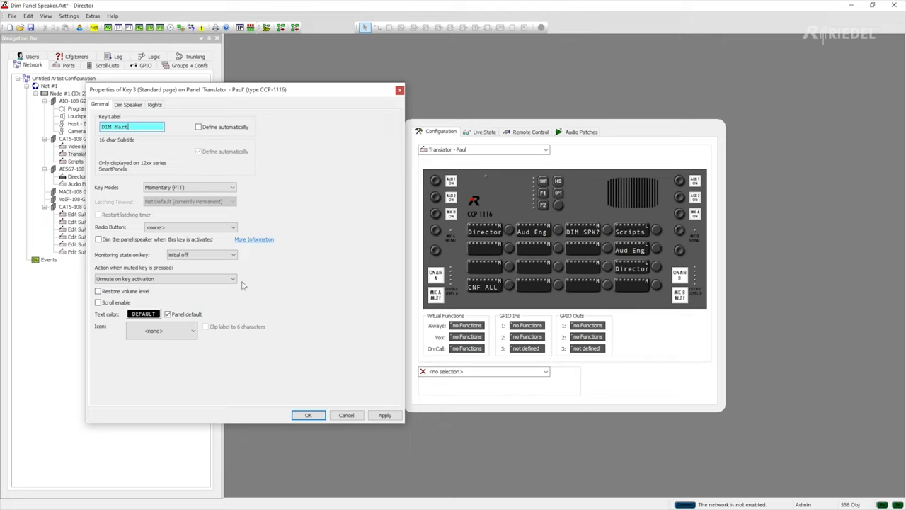
mouse_move(307, 383)
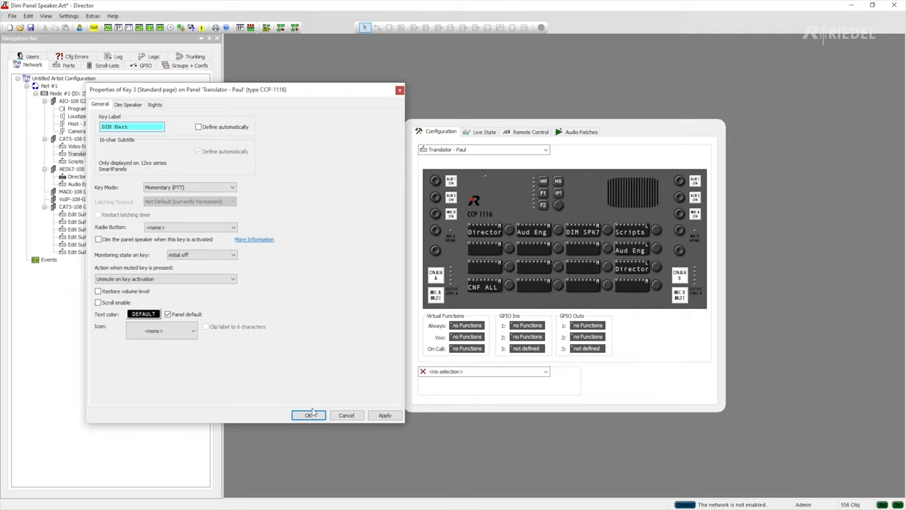
left_click(307, 415)
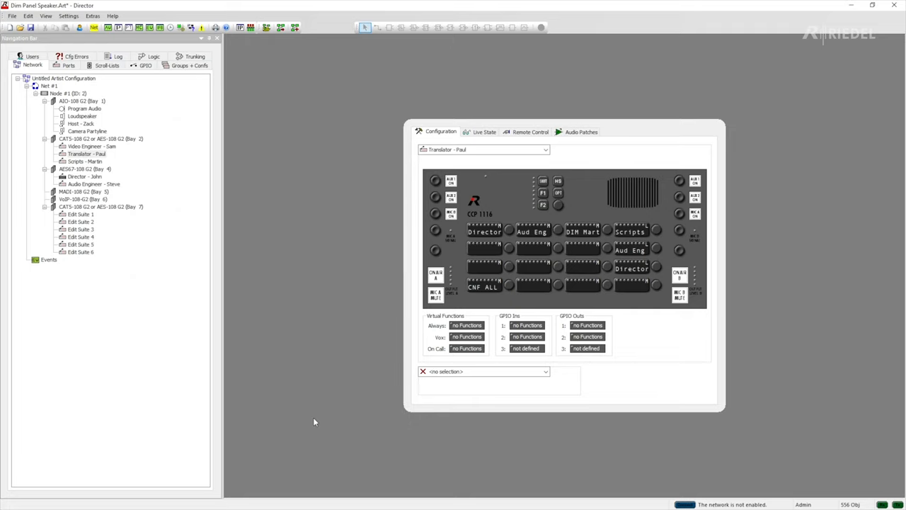